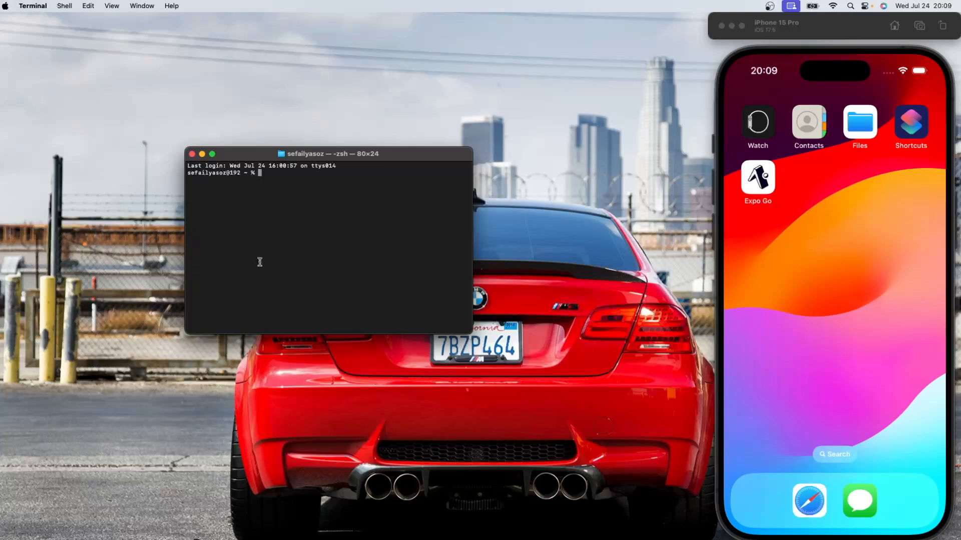
Generate a new Expo app in Desktop with create-expo-app, choosing a project template
type("cd desktoo")
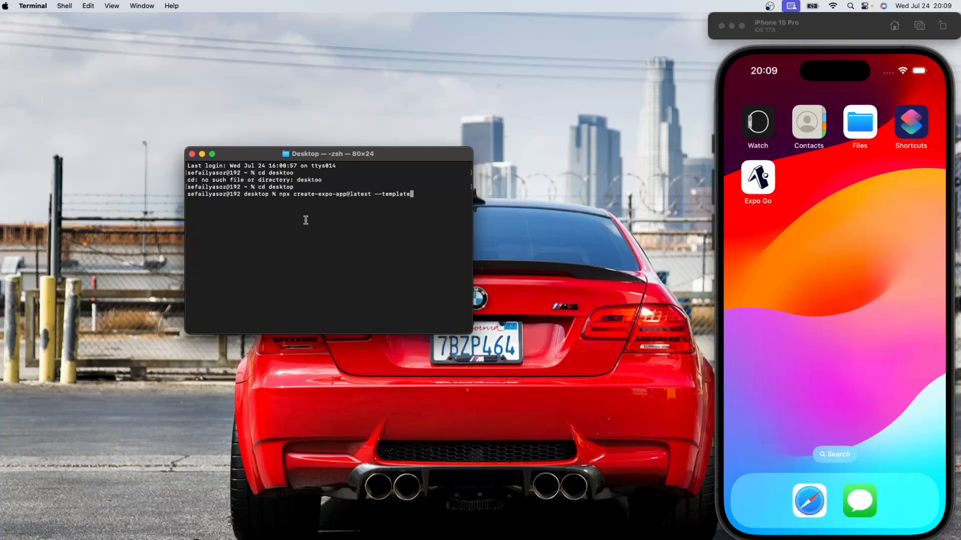
left_click_drag(279, 194, 380, 194)
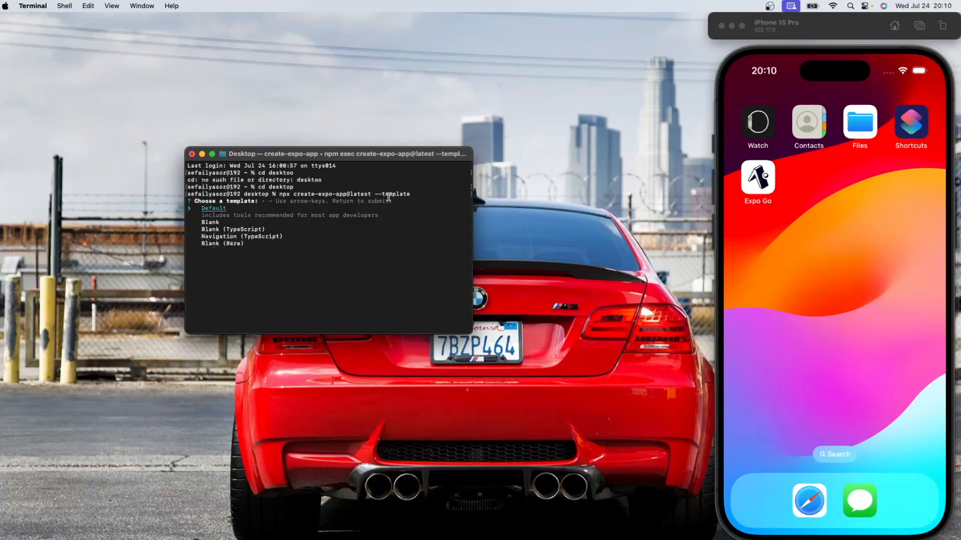
key("Down")
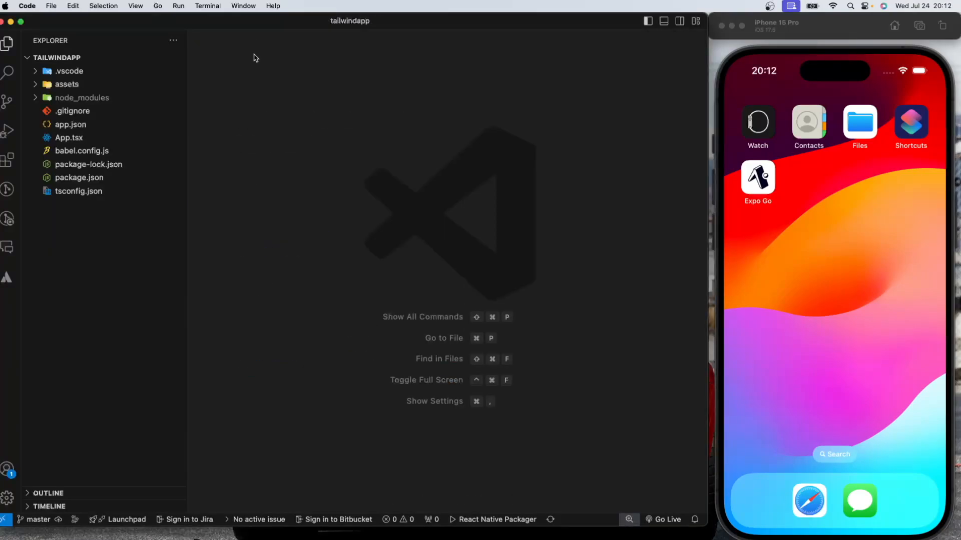
Install nativewind in the tailwindapp project from a new integrated terminal
left_click(208, 6)
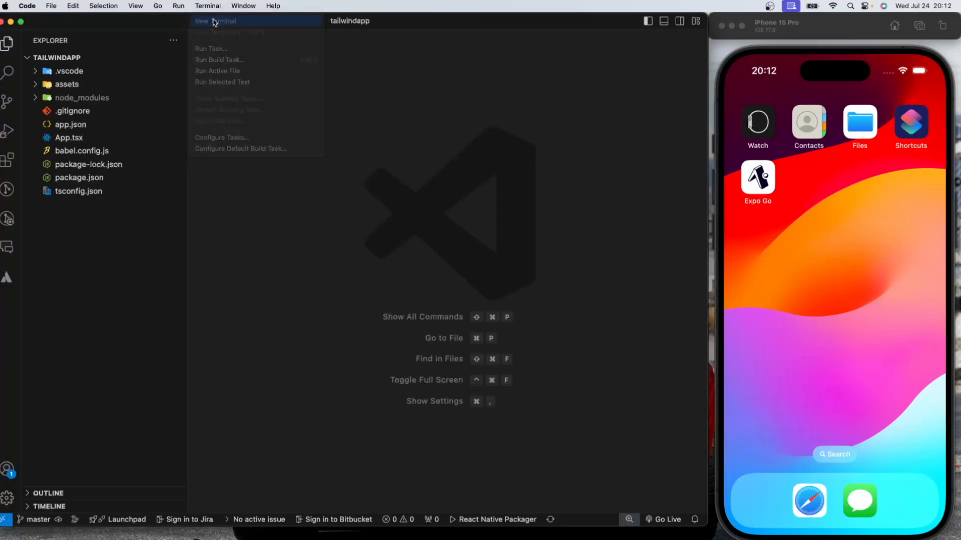
left_click(216, 21)
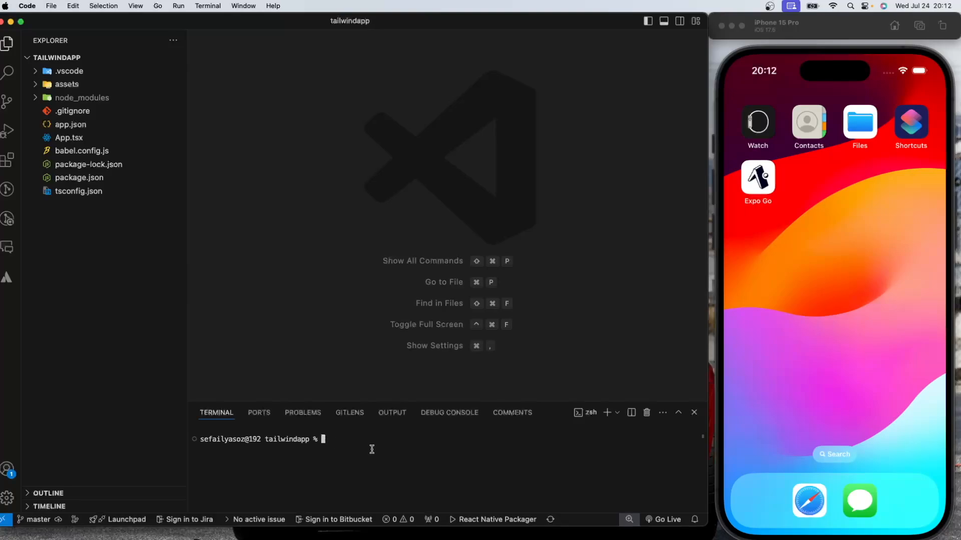
type("npx")
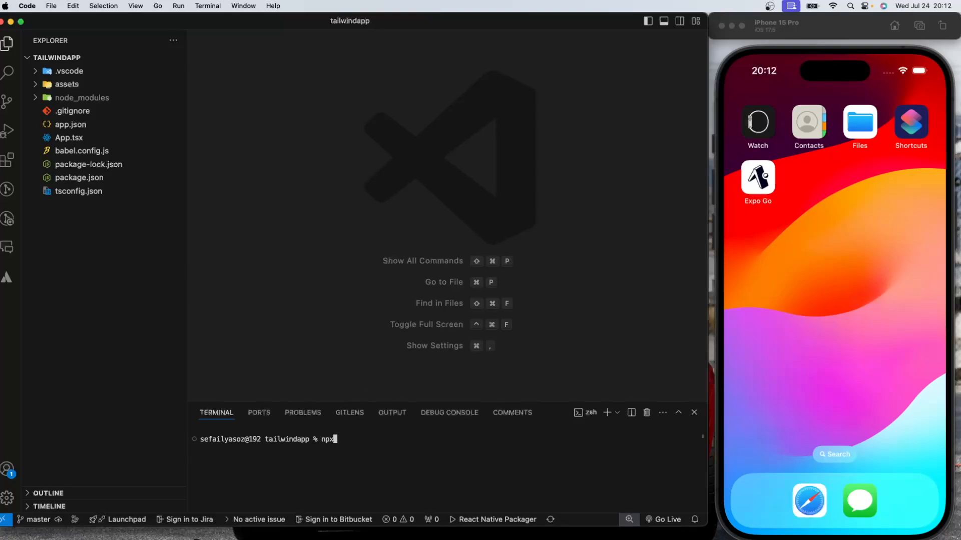
type("expo install nat")
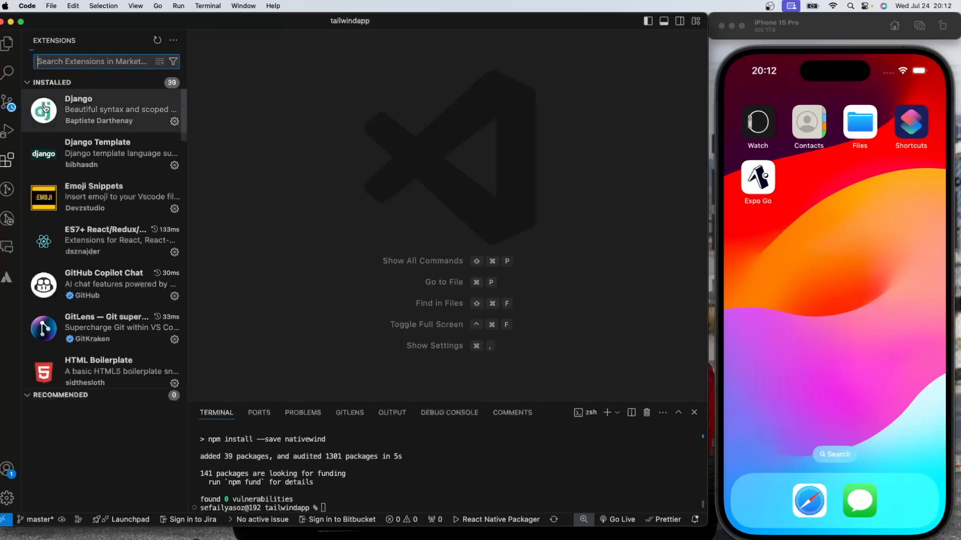
Confirm the Tailwind CSS IntelliSense extension is installed, then return to the project files
type("tailwind")
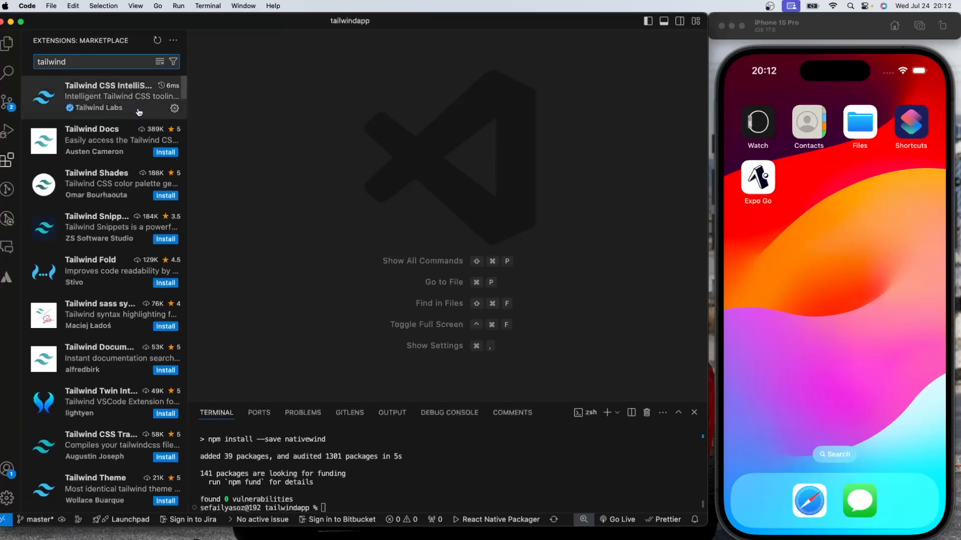
left_click(104, 97)
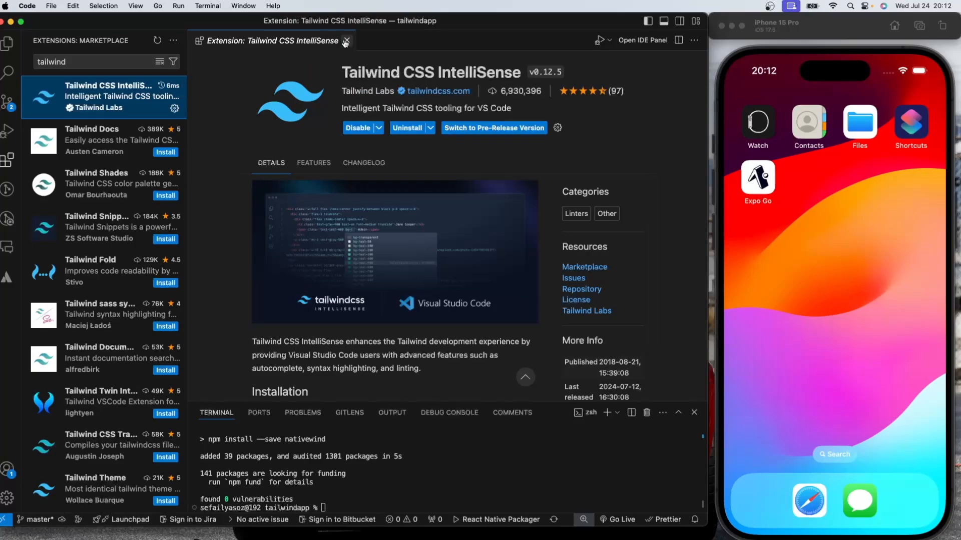
mouse_move(345, 41)
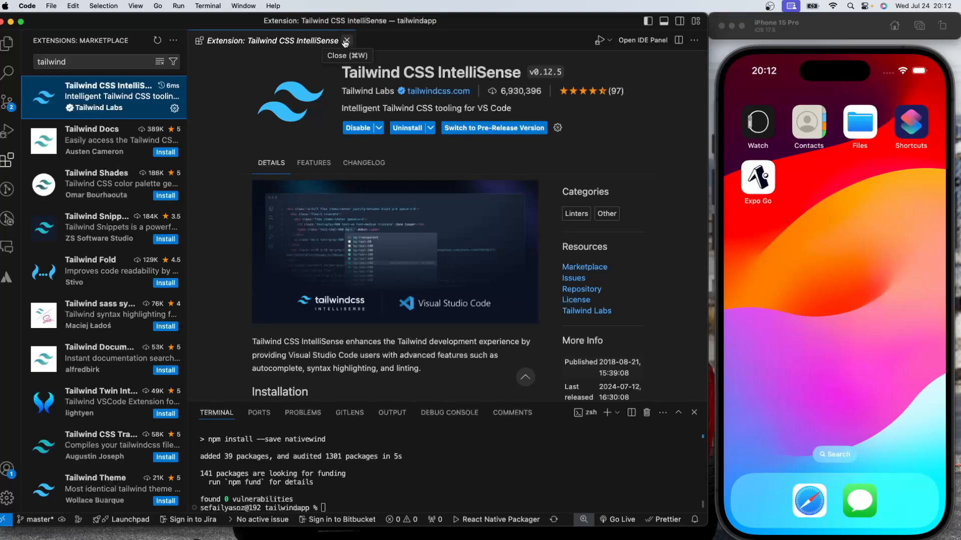
left_click(345, 40)
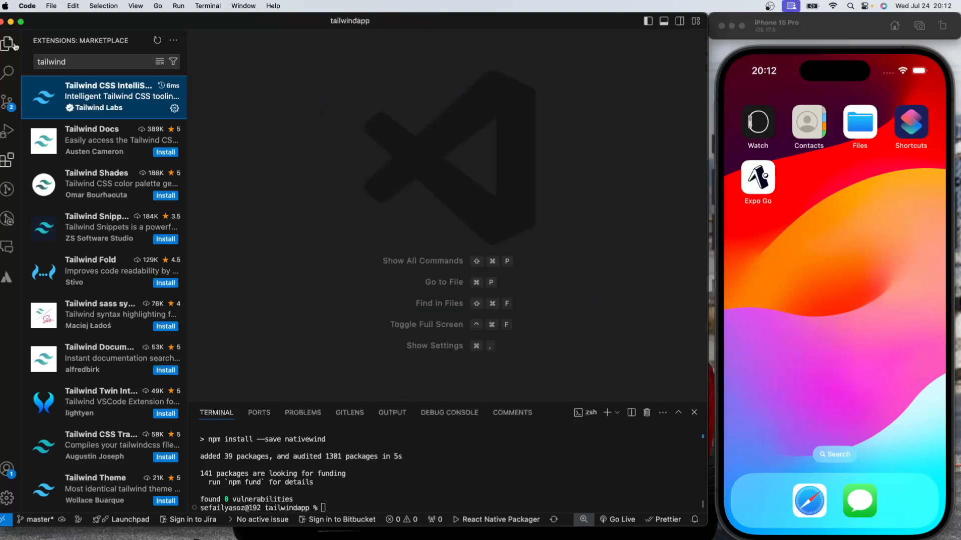
left_click(8, 43)
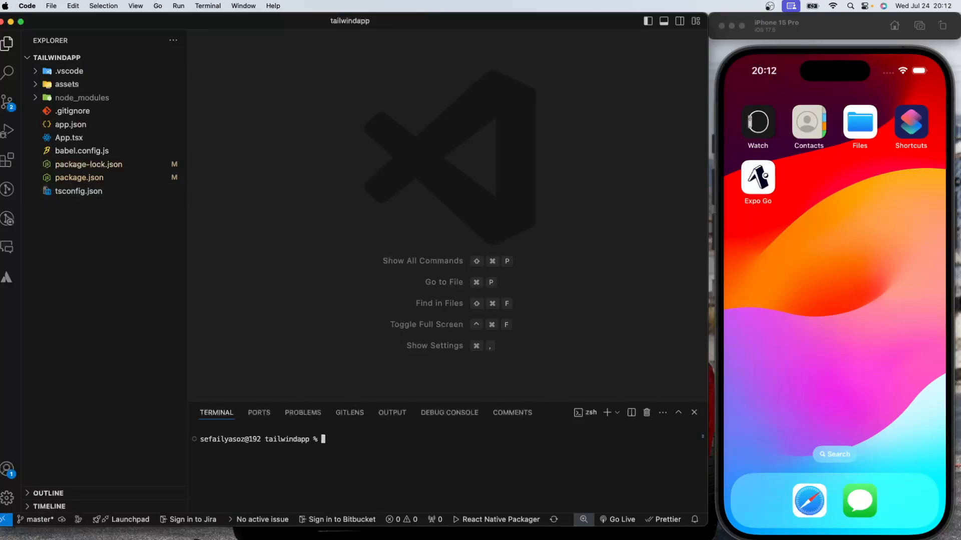
mouse_move(260, 197)
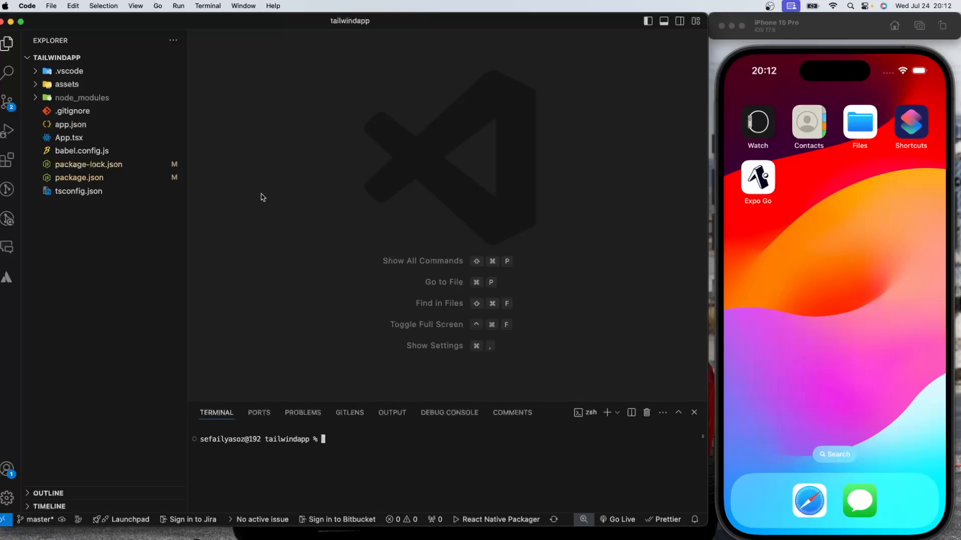
Start the app in the iOS simulator with yarn and strip the StyleSheet styles from App.tsx
type("yarn")
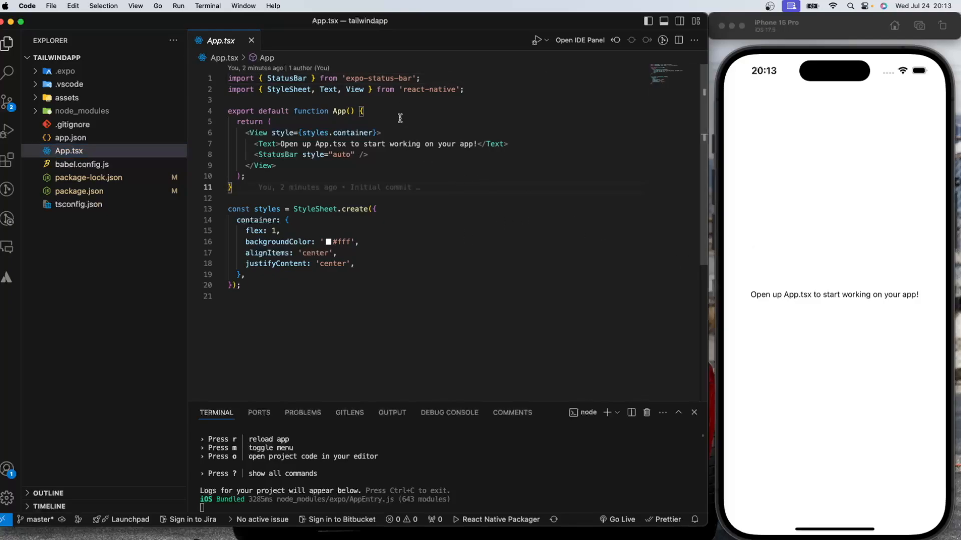
double_click(336, 132)
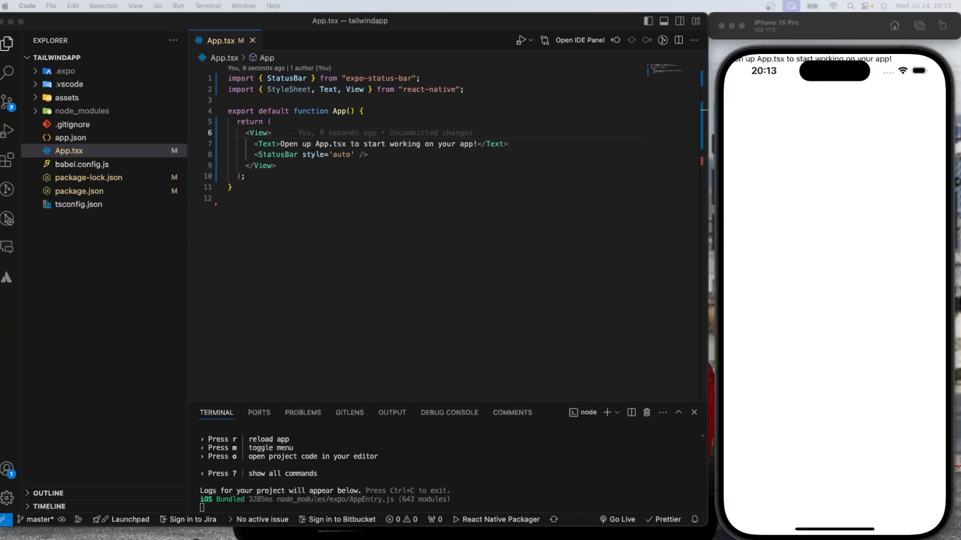
Create nativewind.d.ts with the types reference and give App.tsx's View className 'bg-black'
left_click(83, 178)
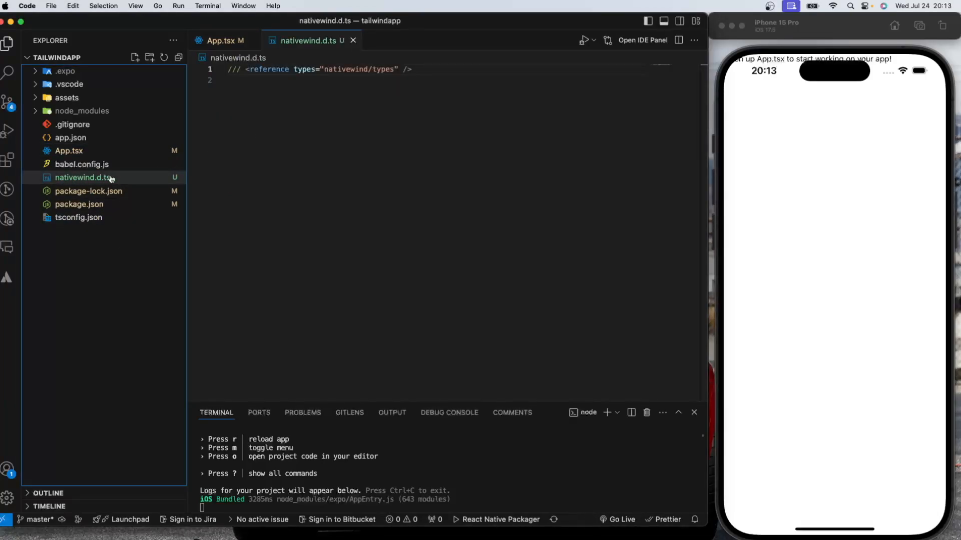
mouse_move(92, 187)
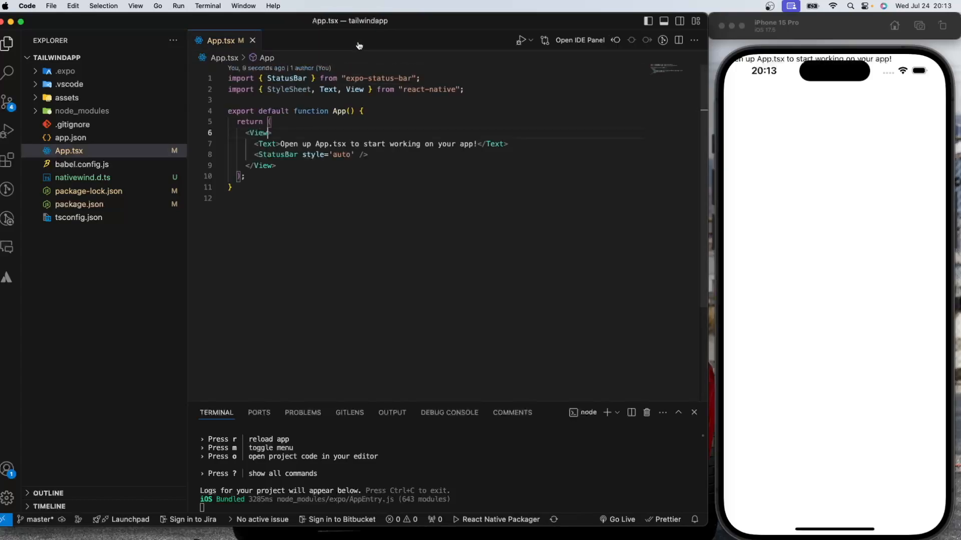
type("clas")
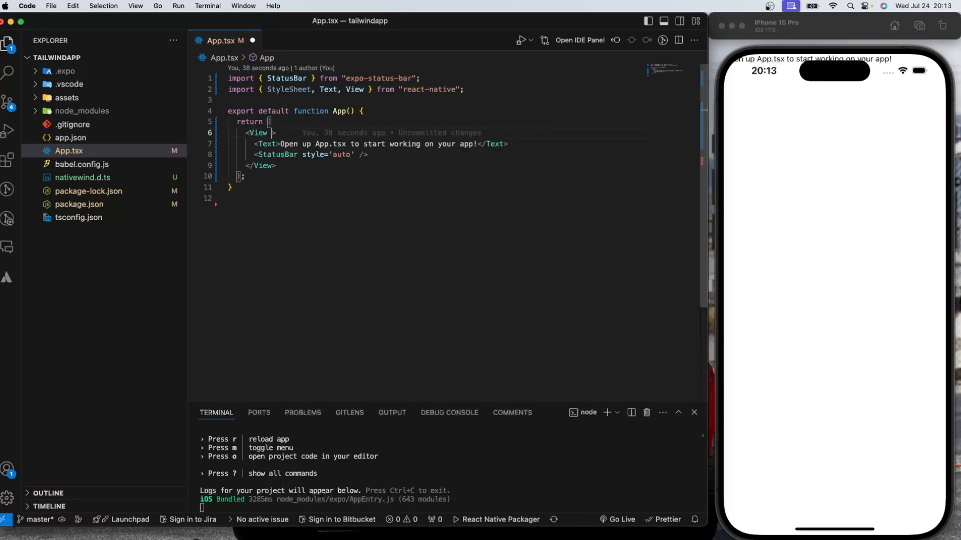
type("className=\"\"")
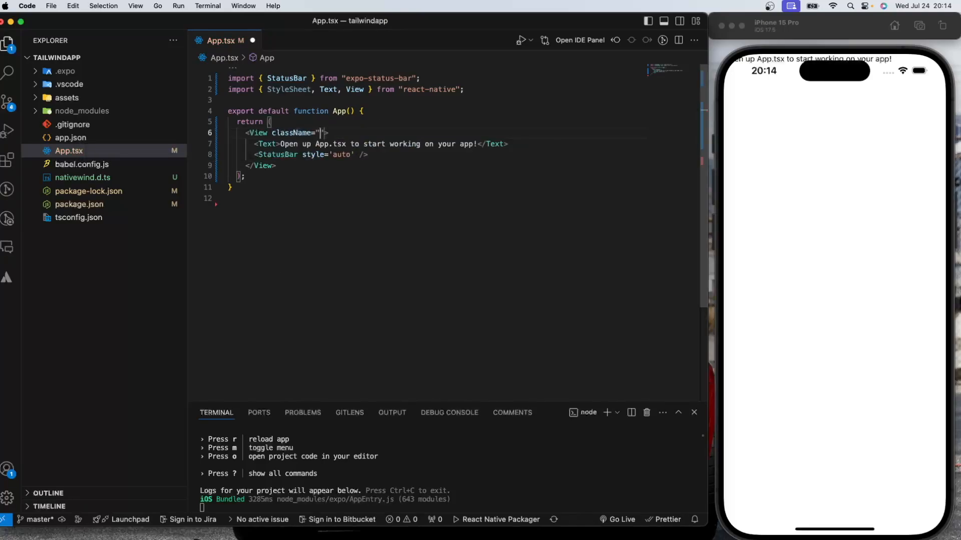
type("bgbl")
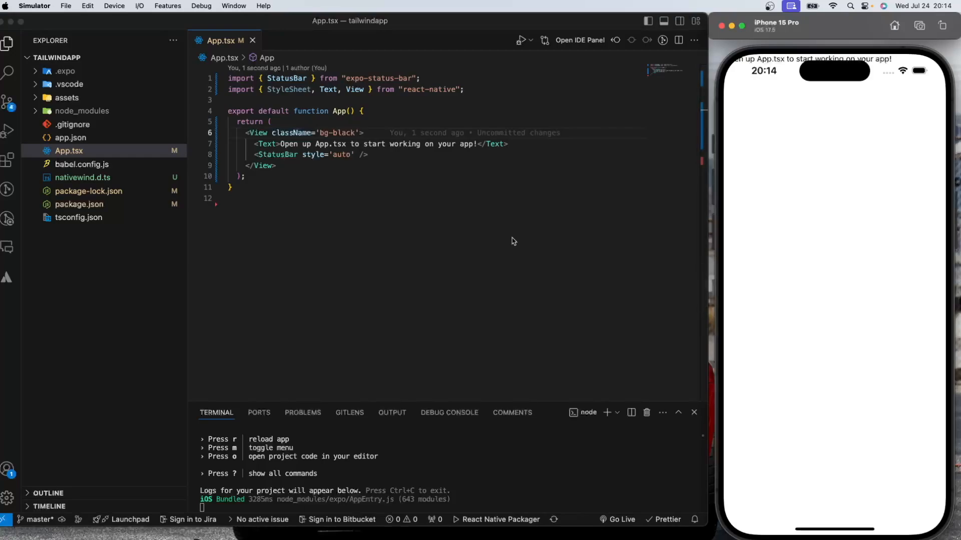
left_click(81, 164)
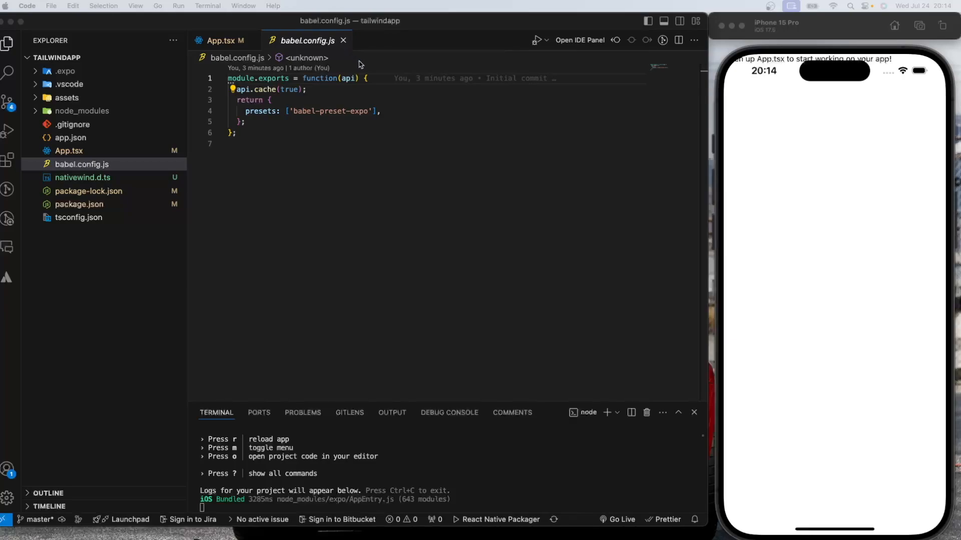
Add plugins: ["nativewind/babel"] to babel.config.js after the babel-preset-expo preset
type("pl")
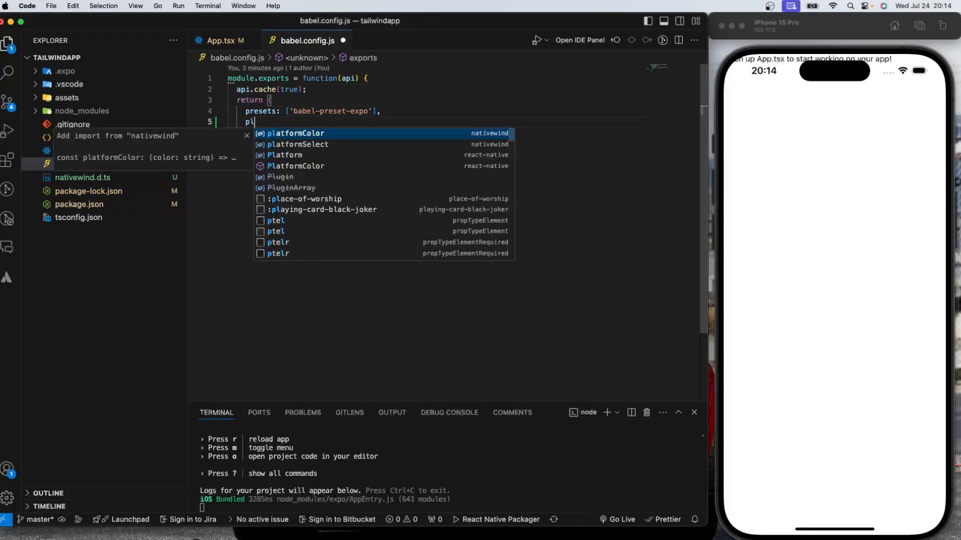
type("ugins: [")
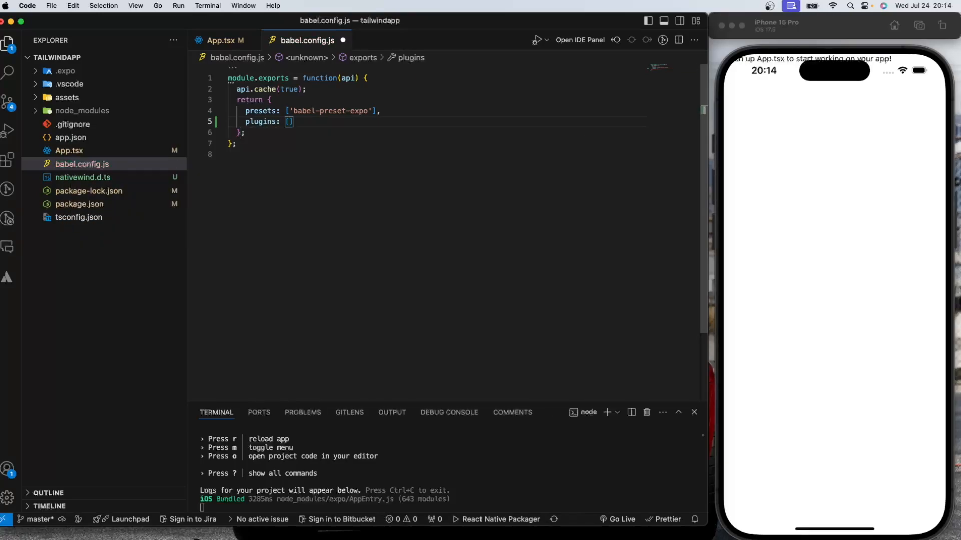
type("\"nativewind/babel\"")
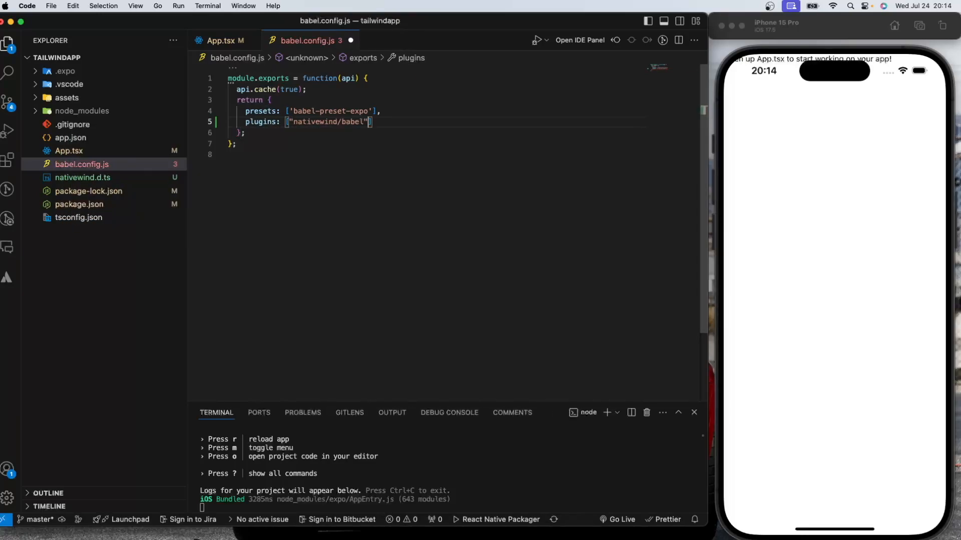
double_click(328, 121)
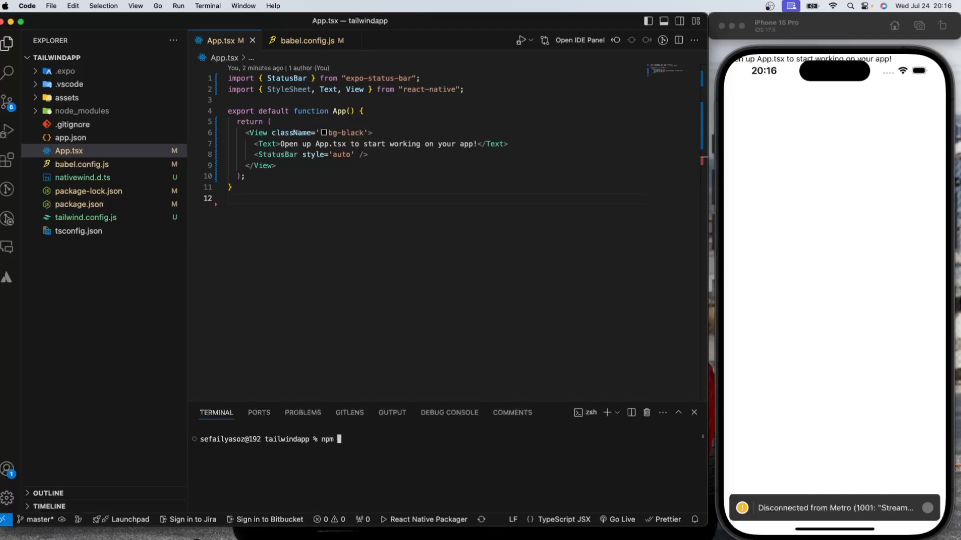
type("i --save")
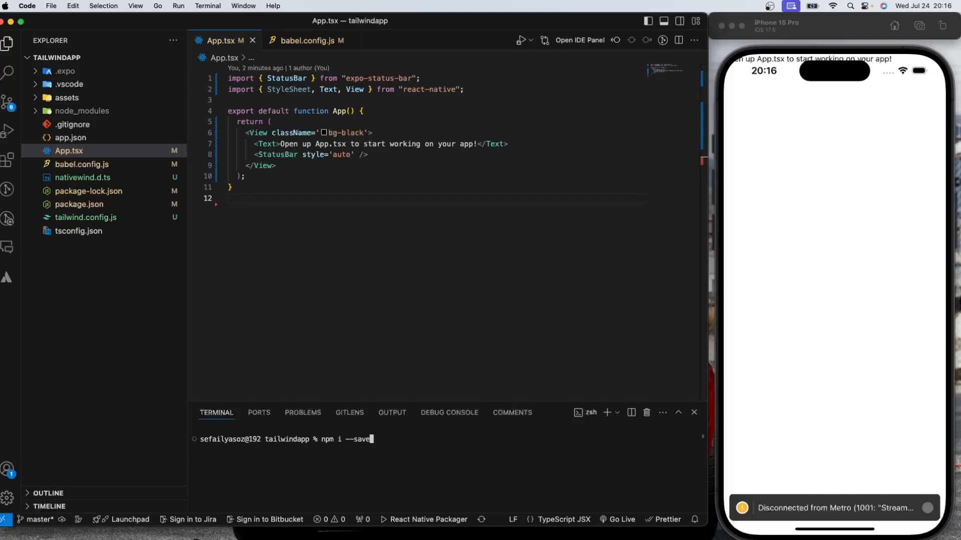
type("-dev")
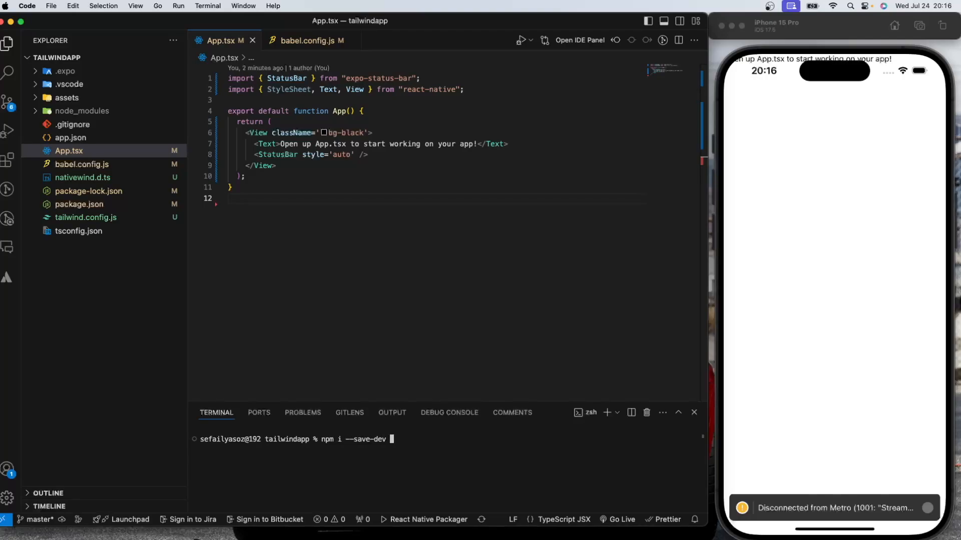
type("tailwindcss@3.3.2")
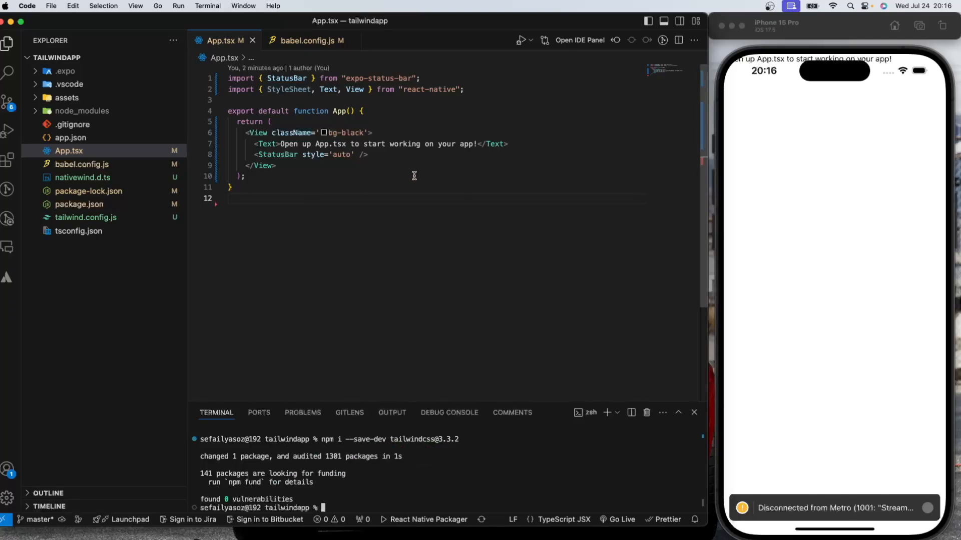
type("clear")
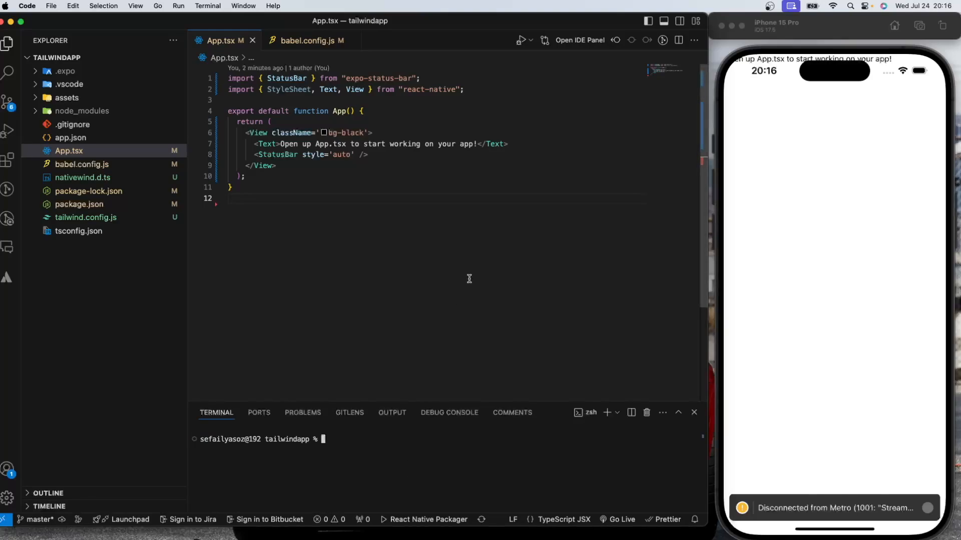
mouse_move(412, 480)
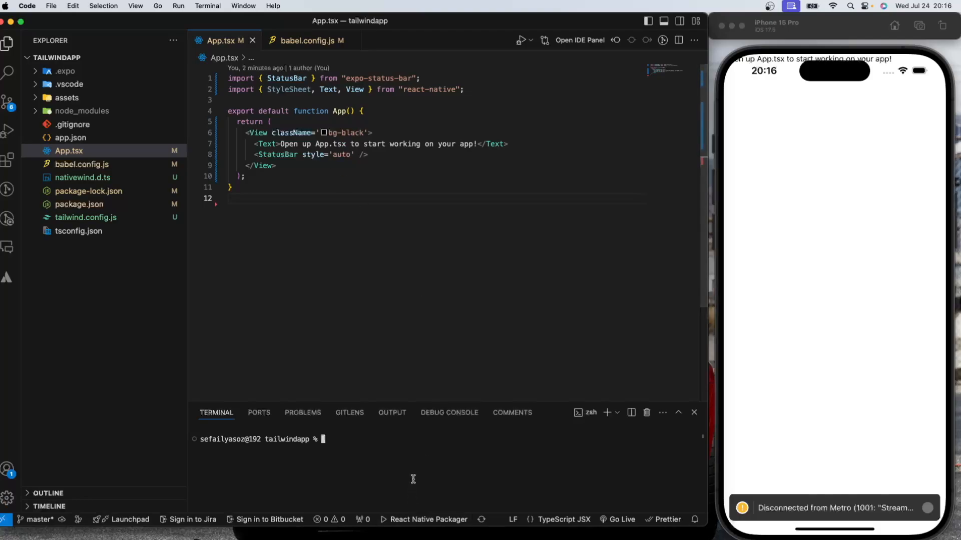
type("yarn ios")
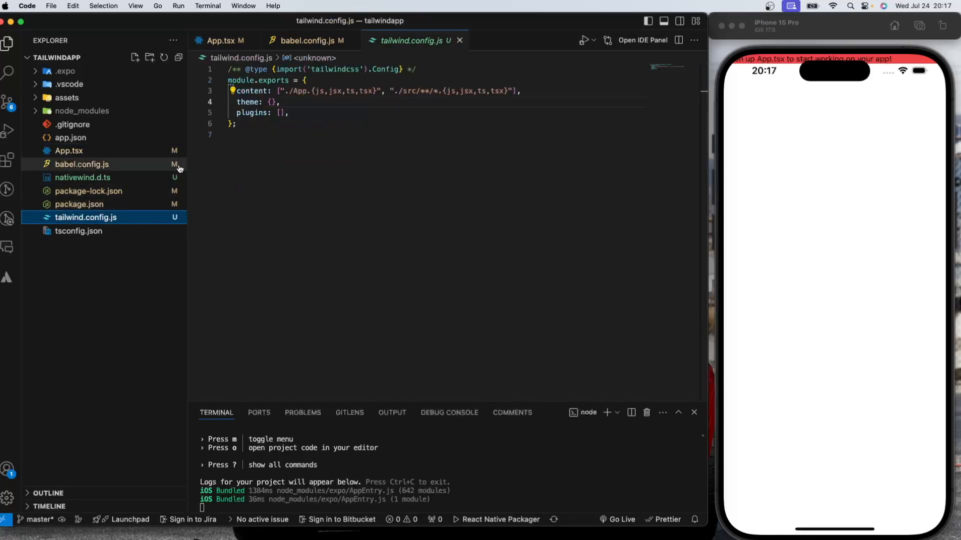
Review package.json versions, tailwind.config.js and nativewind.d.ts, then return to App.tsx
left_click(79, 204)
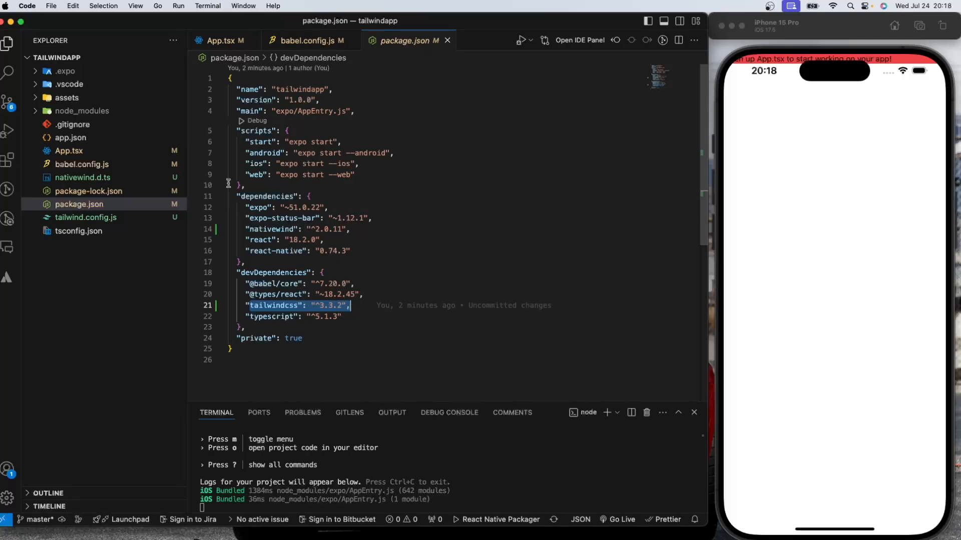
mouse_move(69, 150)
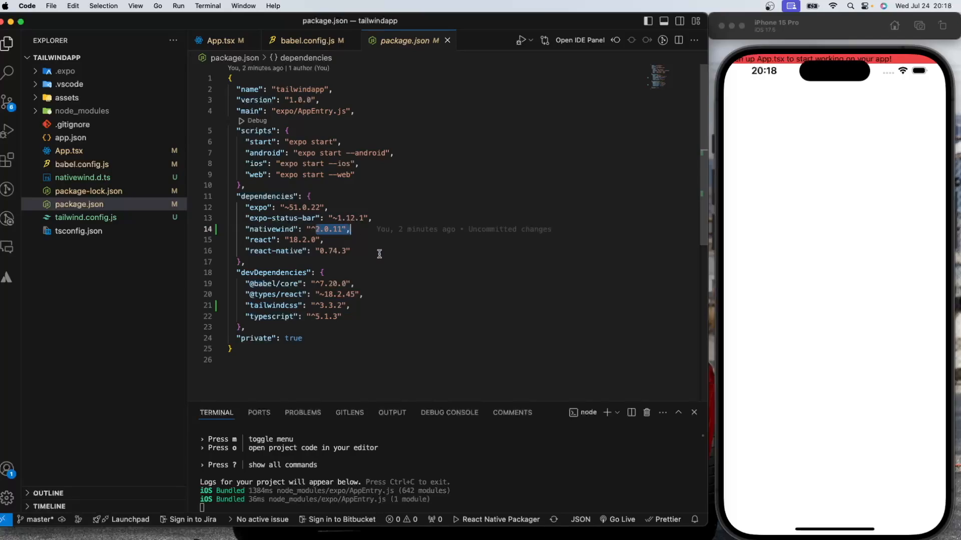
left_click(86, 217)
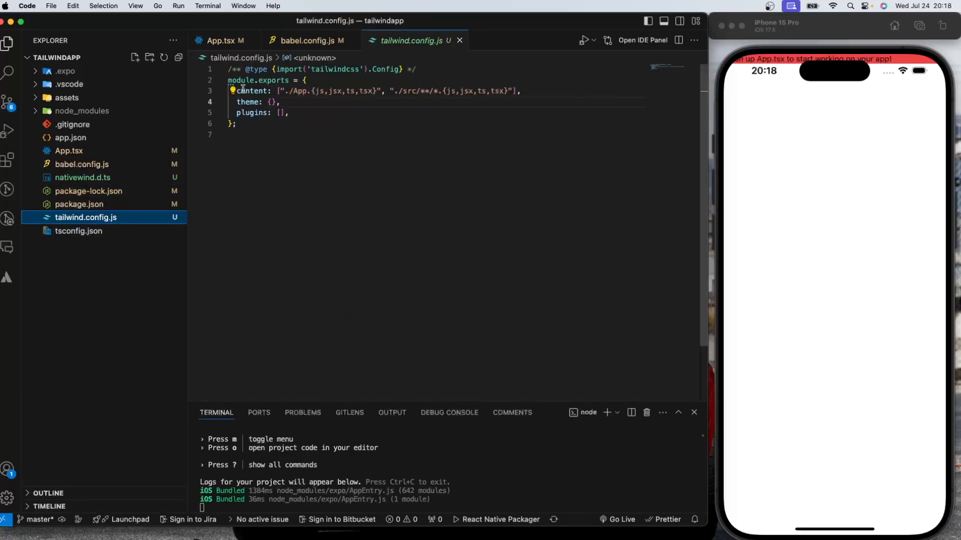
left_click(82, 177)
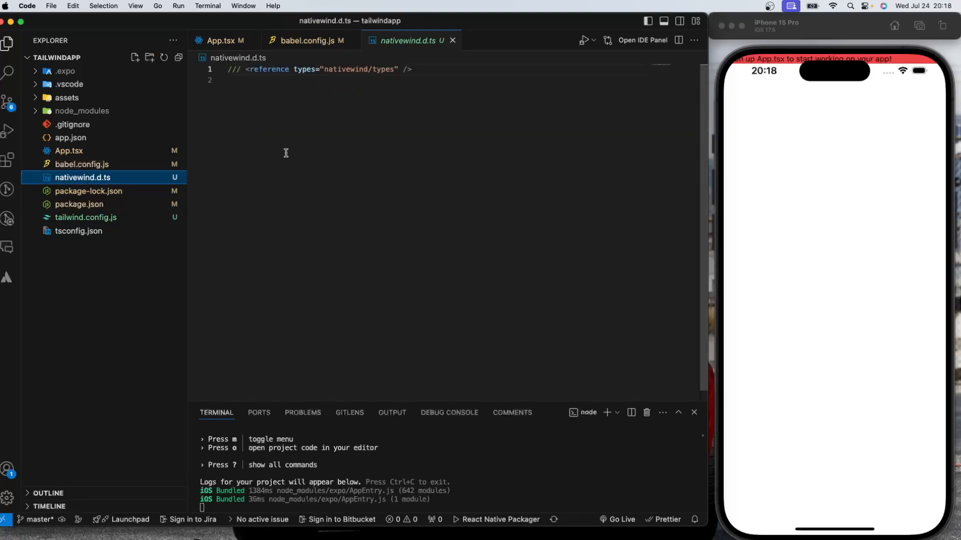
mouse_move(258, 95)
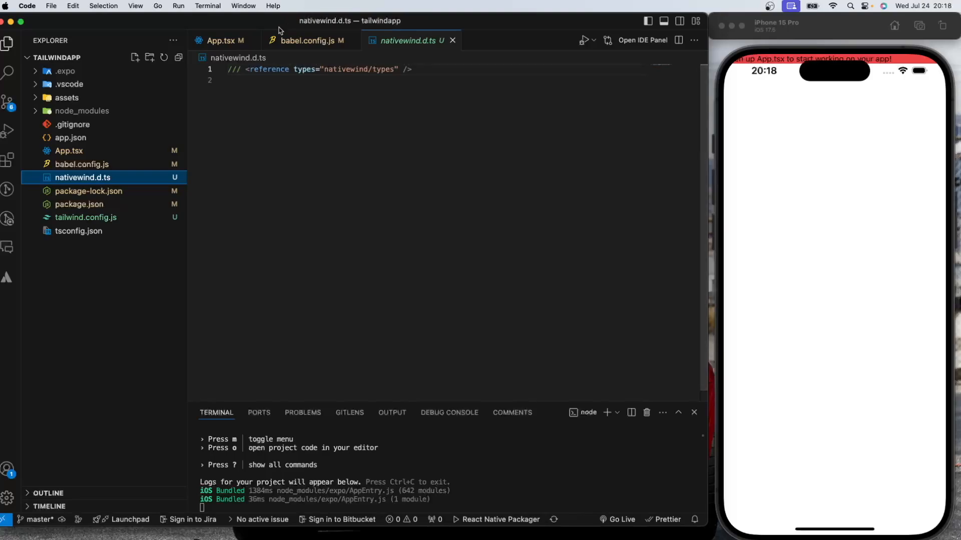
left_click(69, 151)
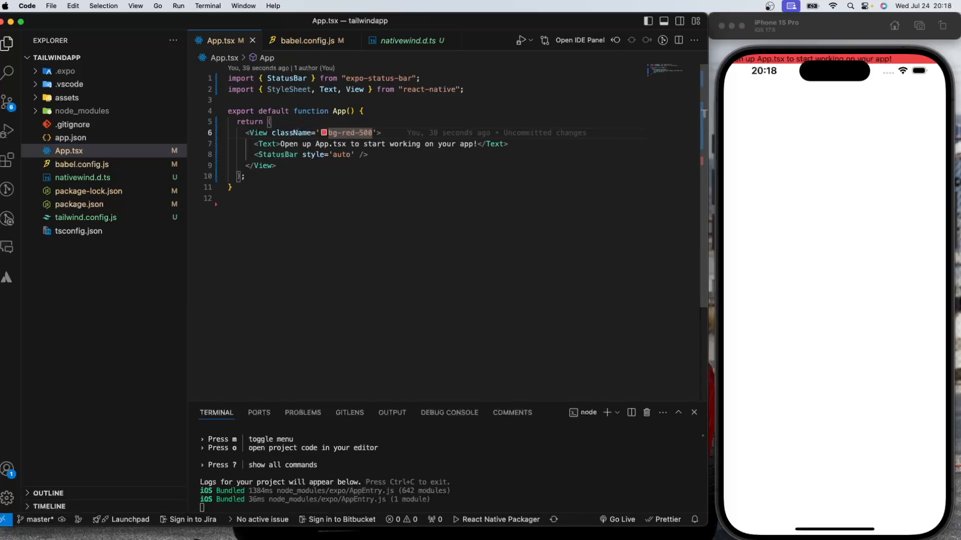
Extend the View className with 'flex-1 items-center justify-center' for a centred full-screen view
type("flex-1")
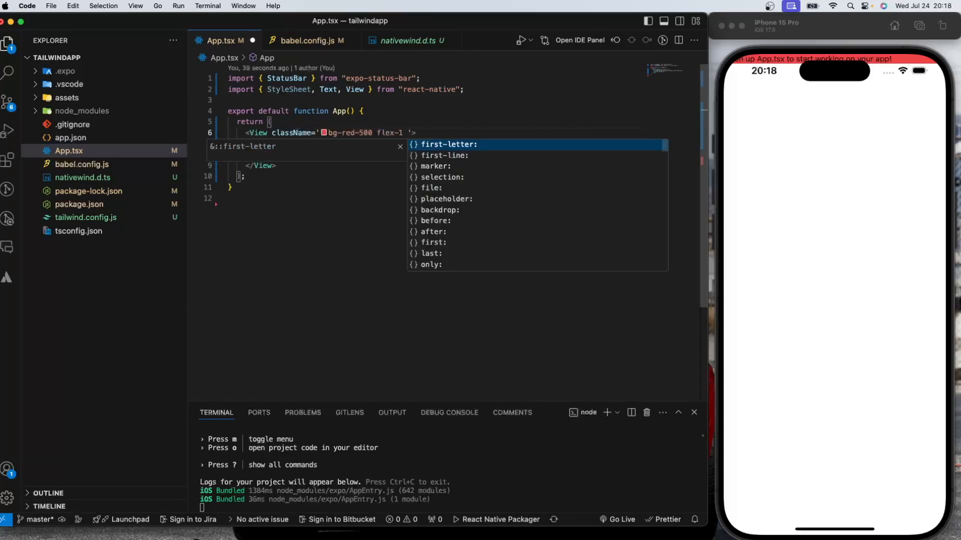
type("items-center justify-center")
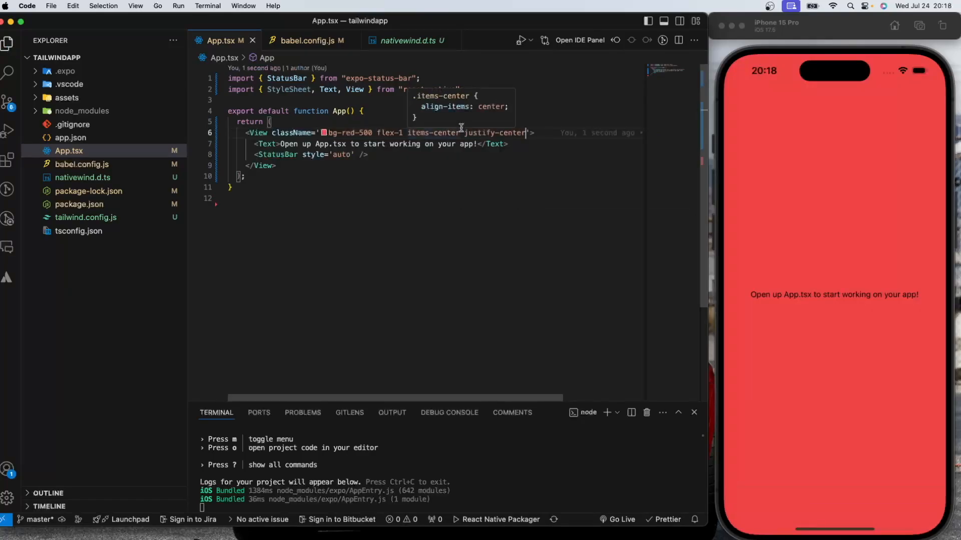
type("text")
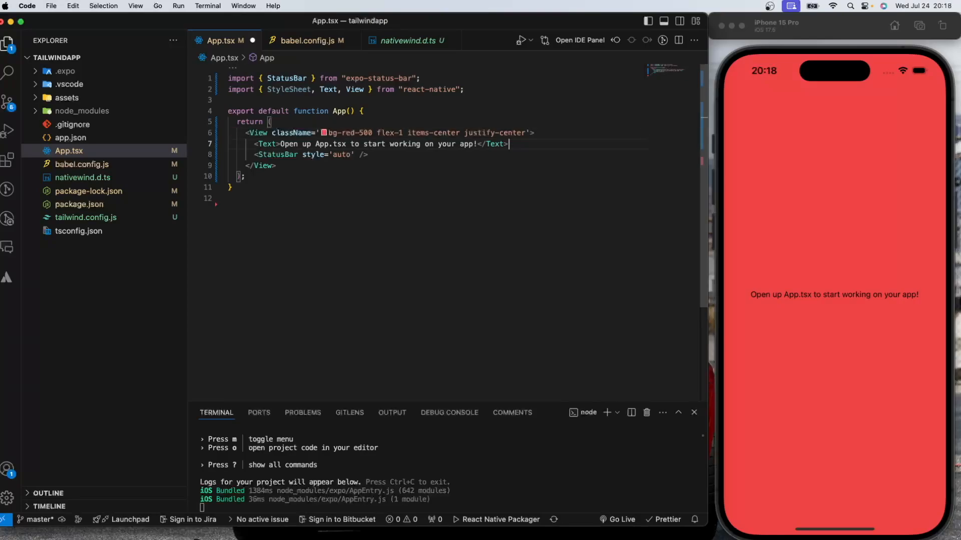
Give the Text className 'text-lg font-medium' for large medium-weight text
type("className=\"\"")
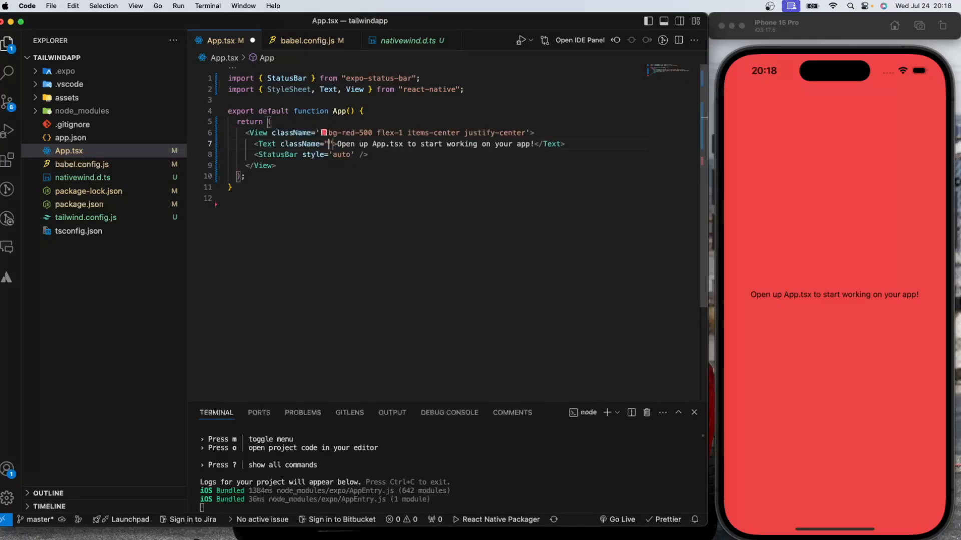
type("text-lg'")
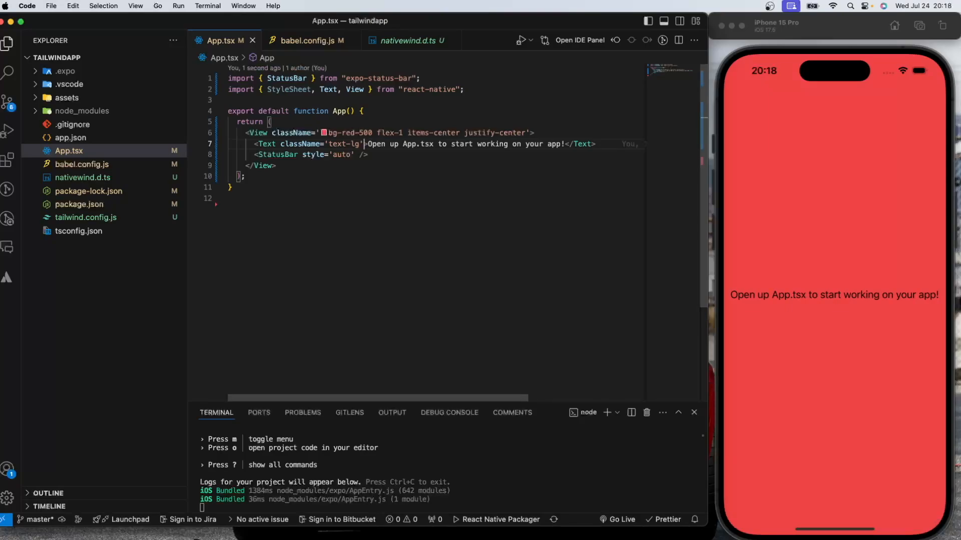
type("font-medium")
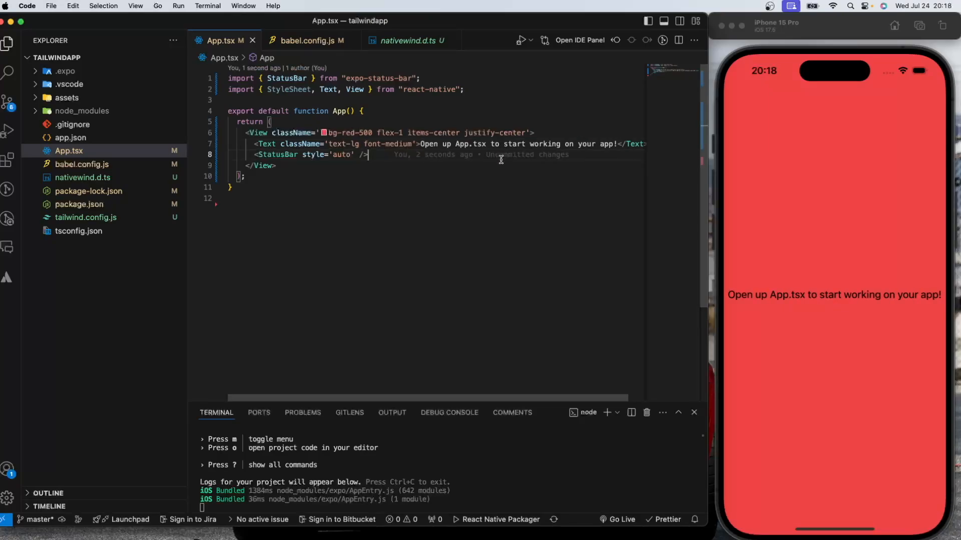